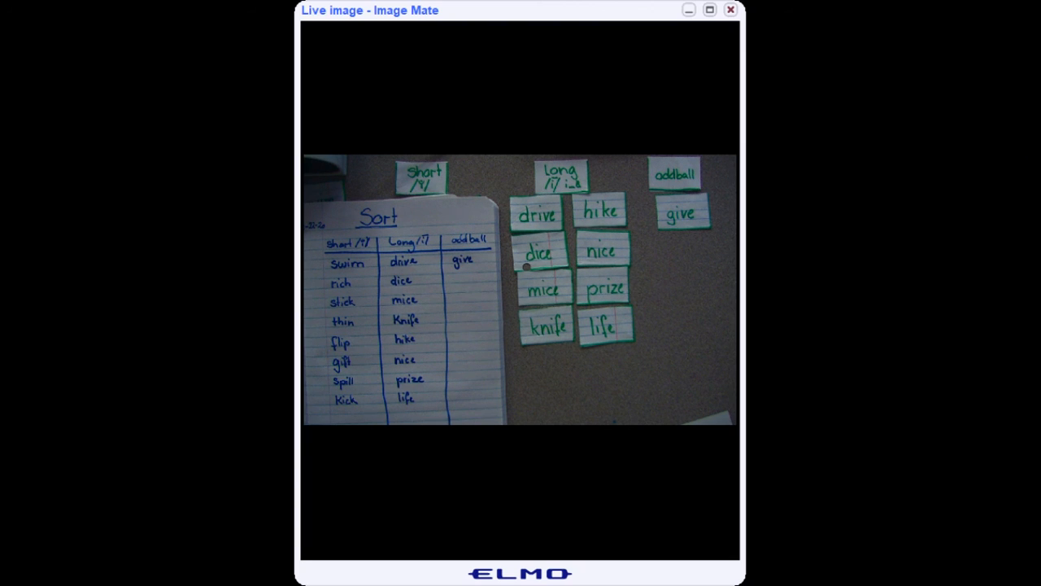
mouse_move(680, 448)
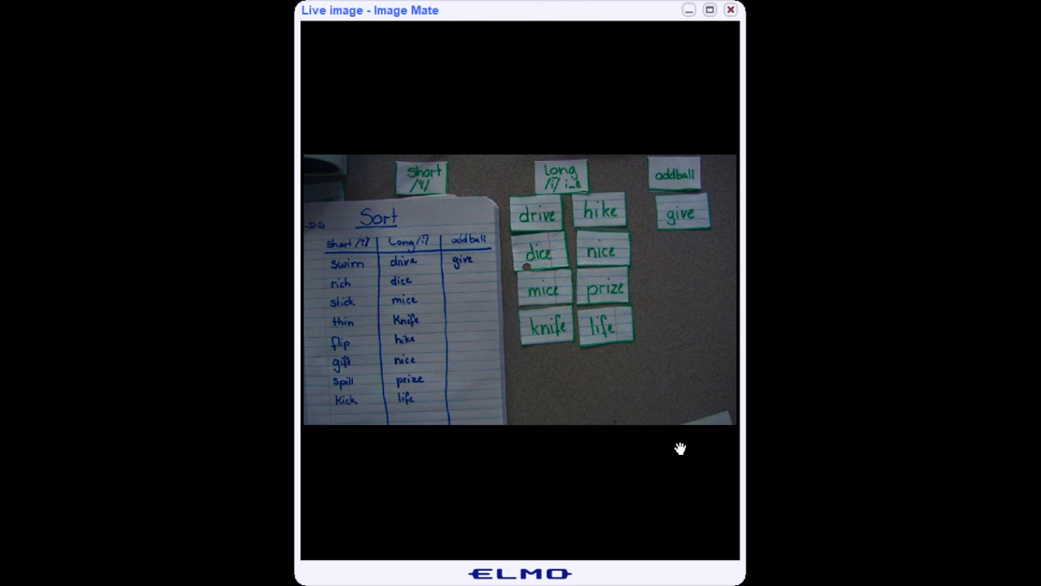
mouse_move(598, 439)
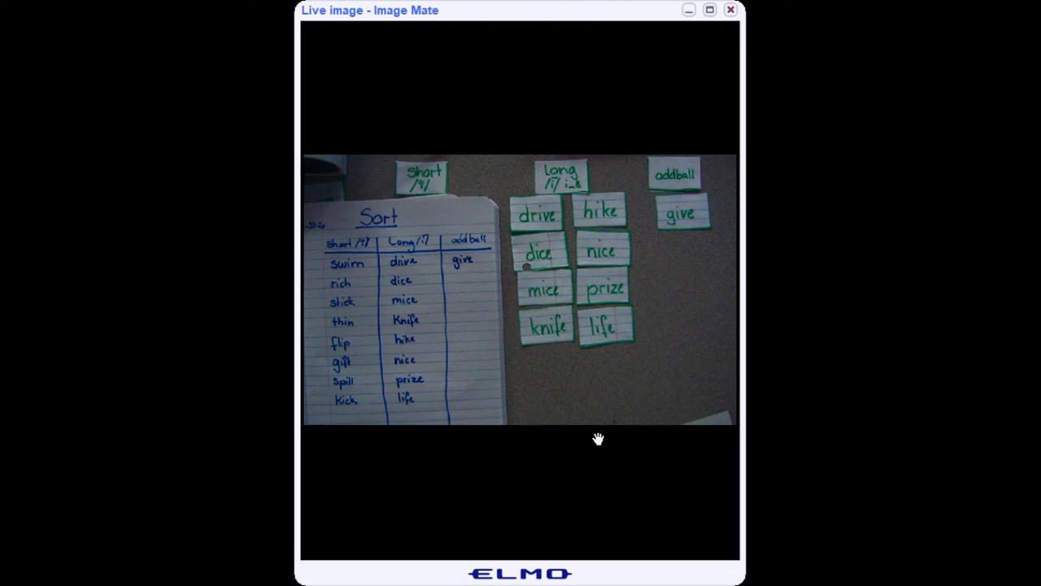